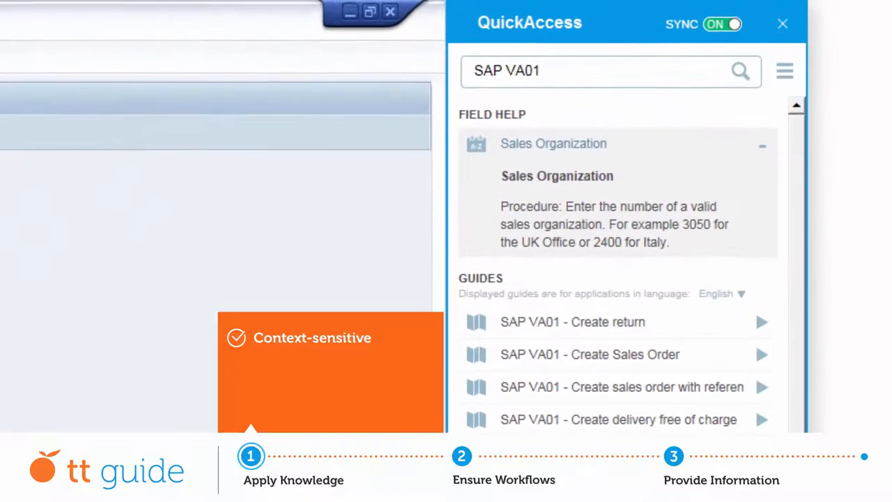
- Scroll QuickAccess through VA01 field help, guides and documents to the Create Sales Order summary
scroll(down, 3)
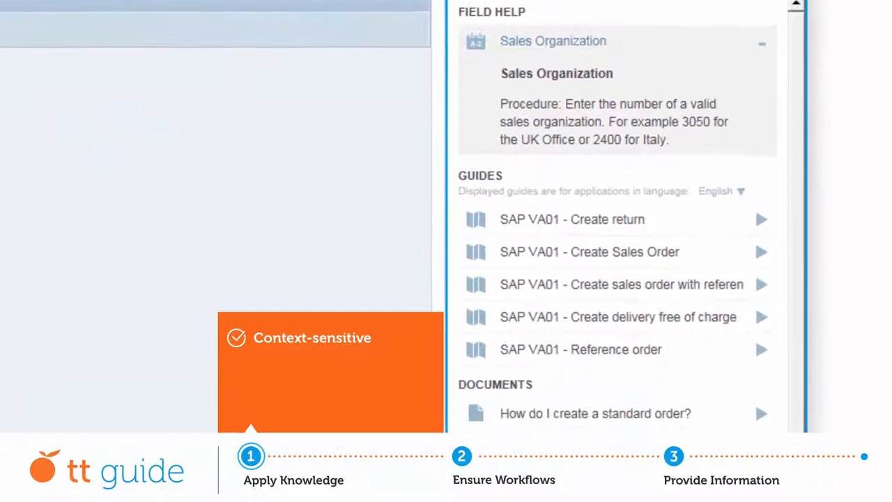
scroll(down, 3)
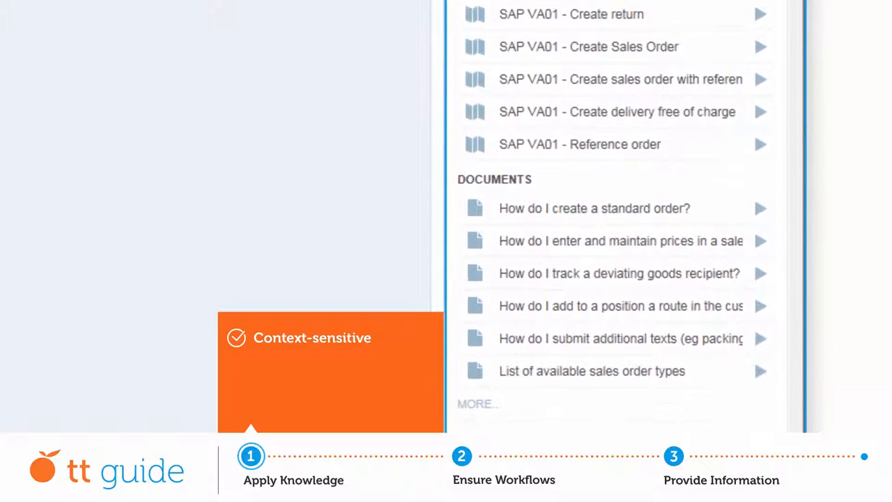
scroll(down, 3)
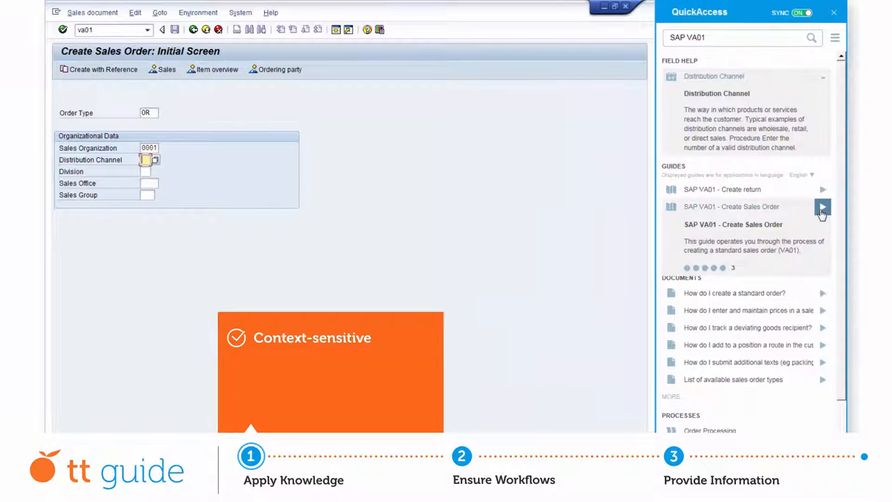
- Run the Create Sales Order step-by-step guide and review its steps
click(822, 207)
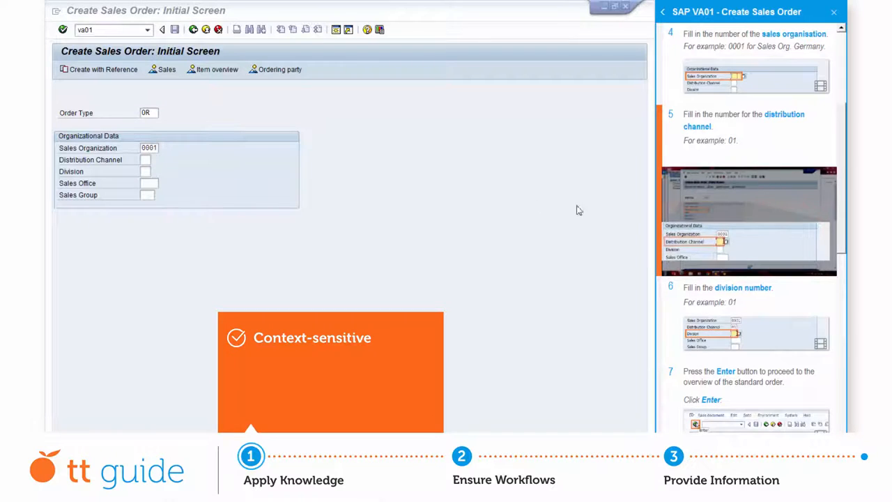
click(148, 159)
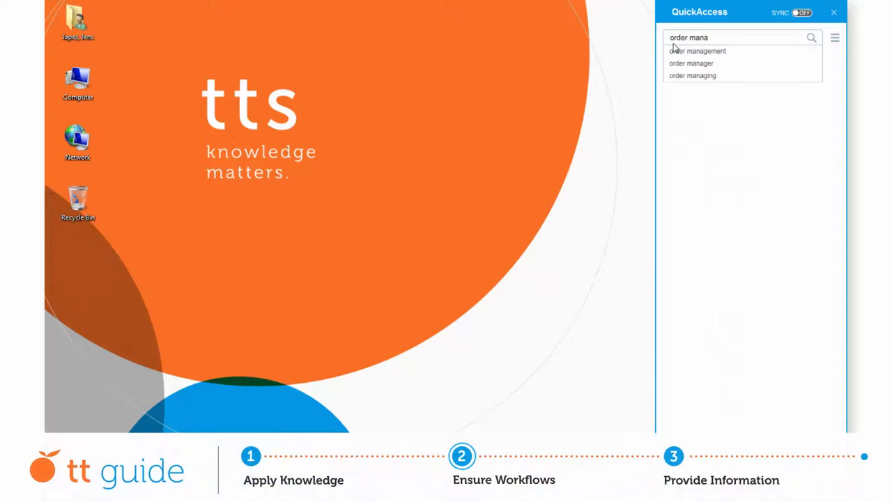
- Open order management, drill into Bulk Order, and reach the Create customer order step
click(697, 51)
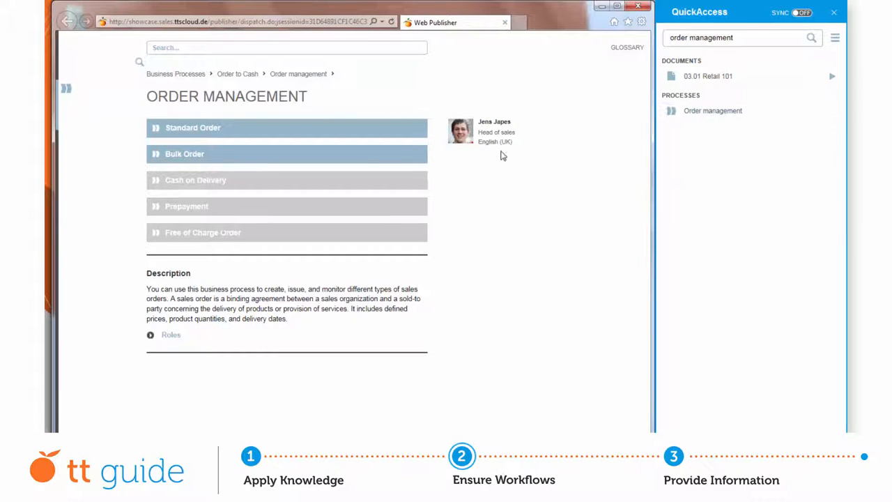
click(185, 153)
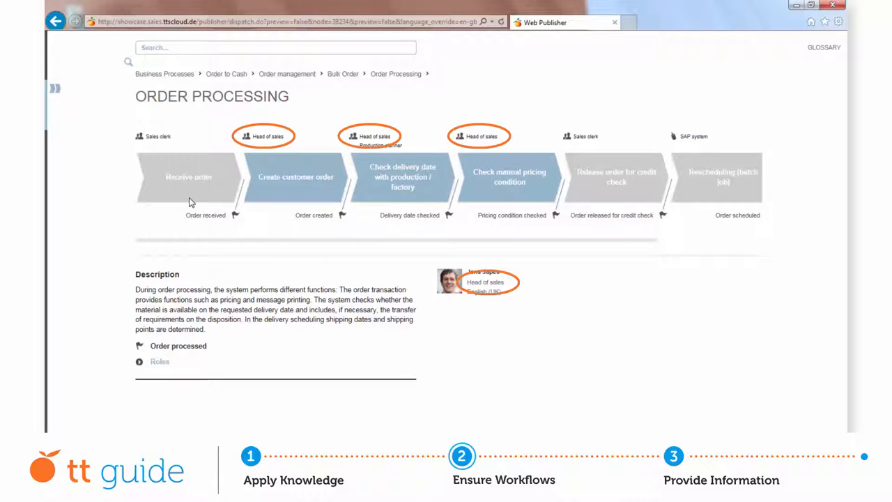
click(295, 176)
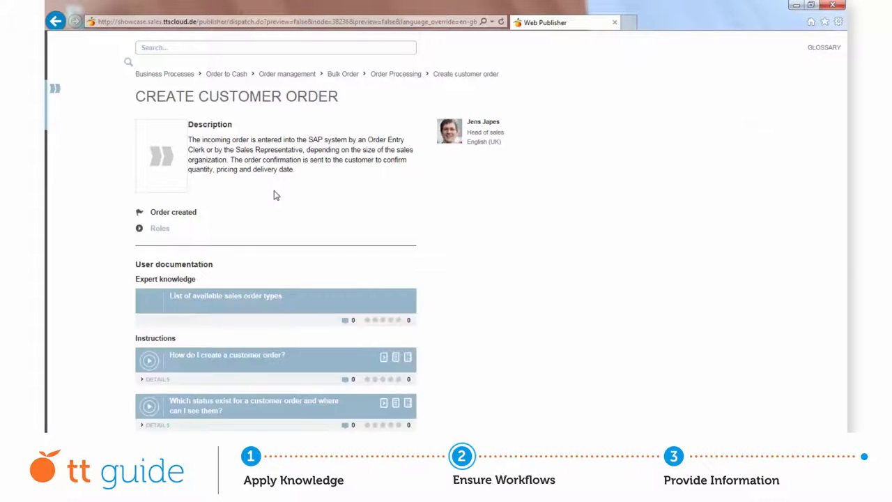
- Show the Create customer order step's roles, then return to the Order Processing overview
click(159, 228)
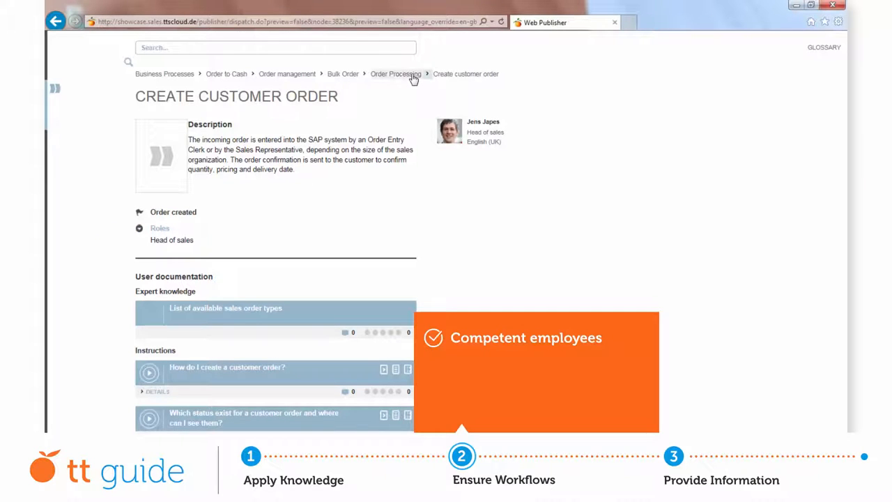
click(395, 74)
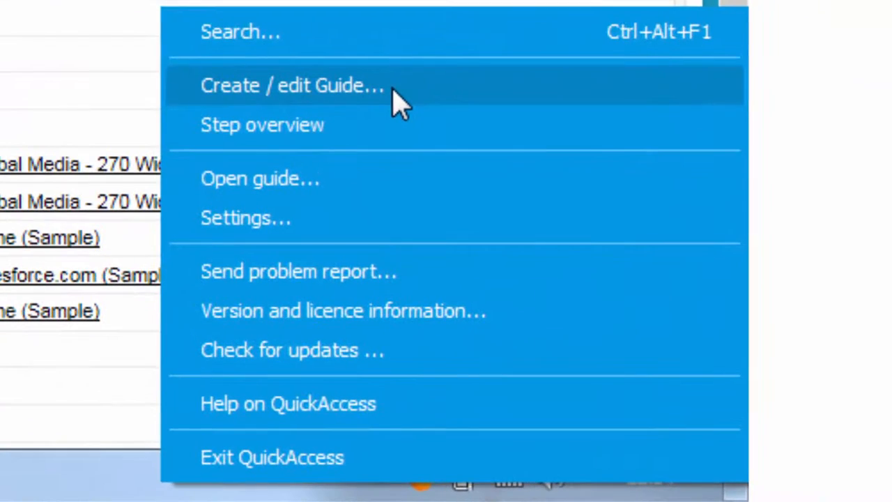
- Start a new guide in Guide Creator and begin recording
click(292, 85)
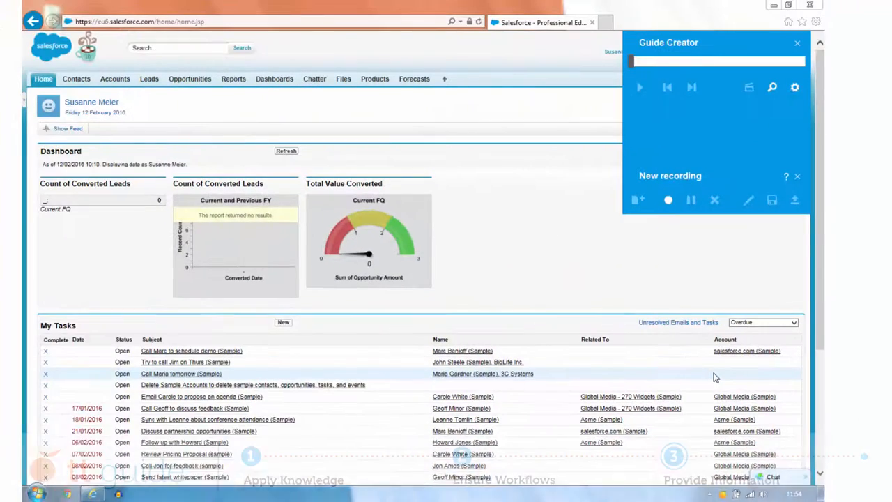
click(667, 200)
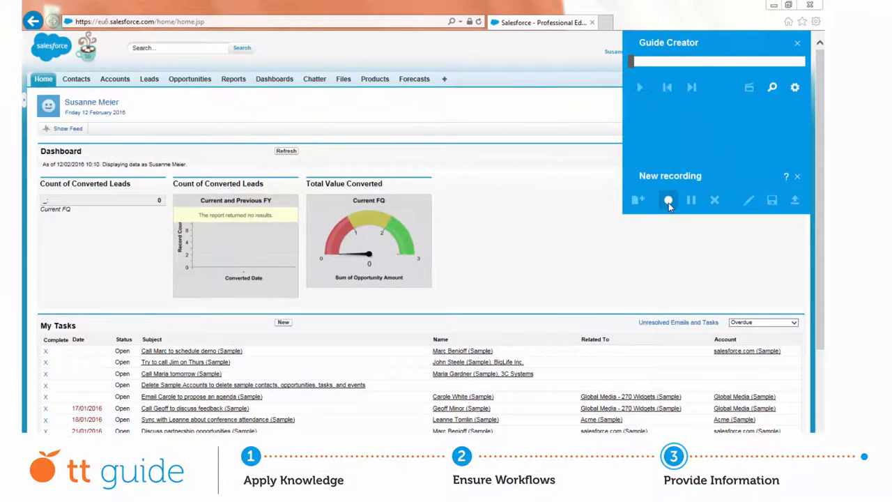
click(667, 200)
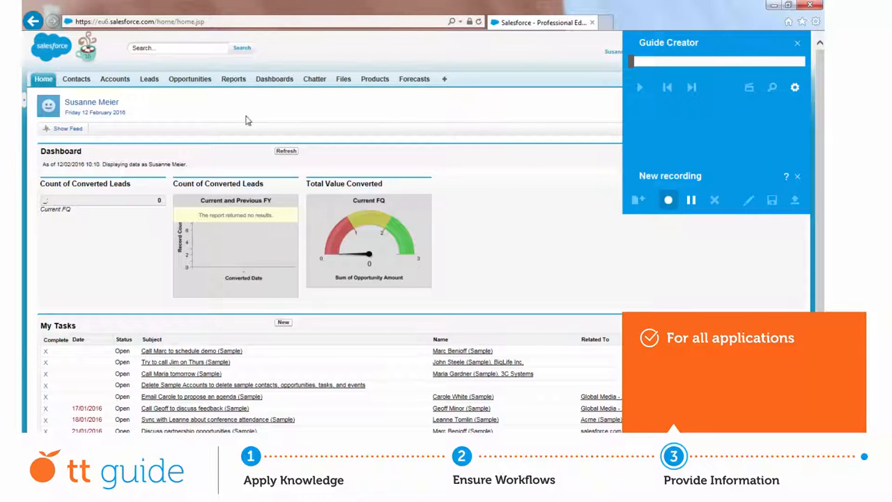
- Record a new Salesforce lead from the Leads page with title CEO
click(149, 78)
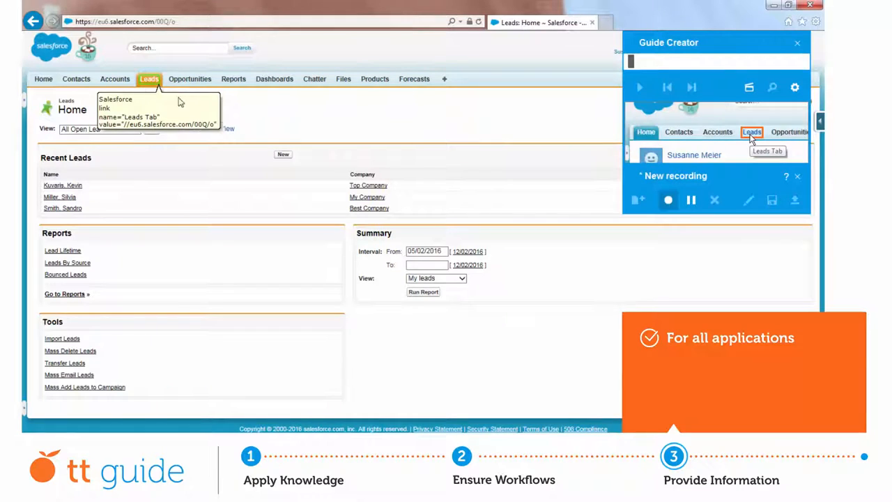
click(283, 154)
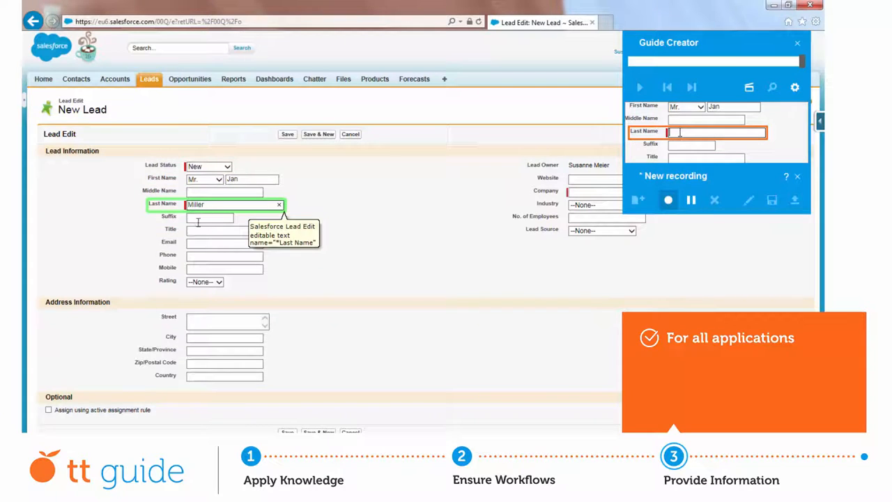
text(CEO)
text(For consistent n)
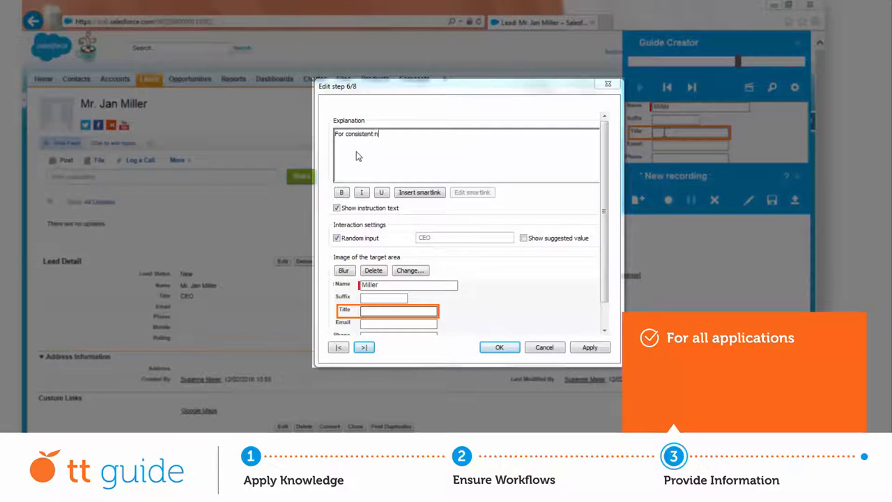
- Write step 6's explanation: 'aming please use the following'
text(aming please use the following)
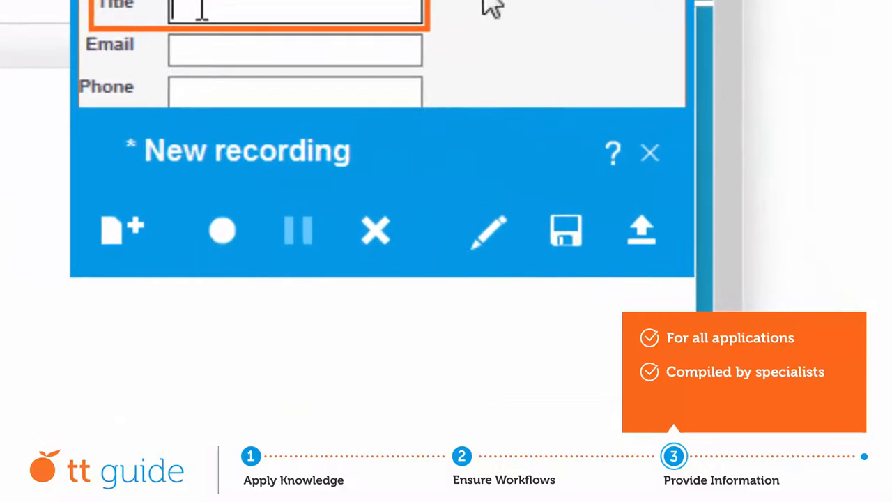
mouse_move(640, 230)
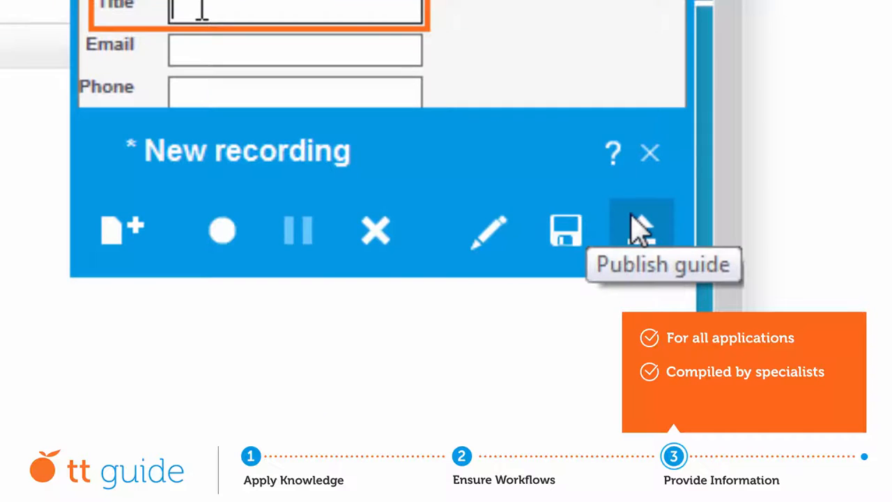
mouse_move(638, 229)
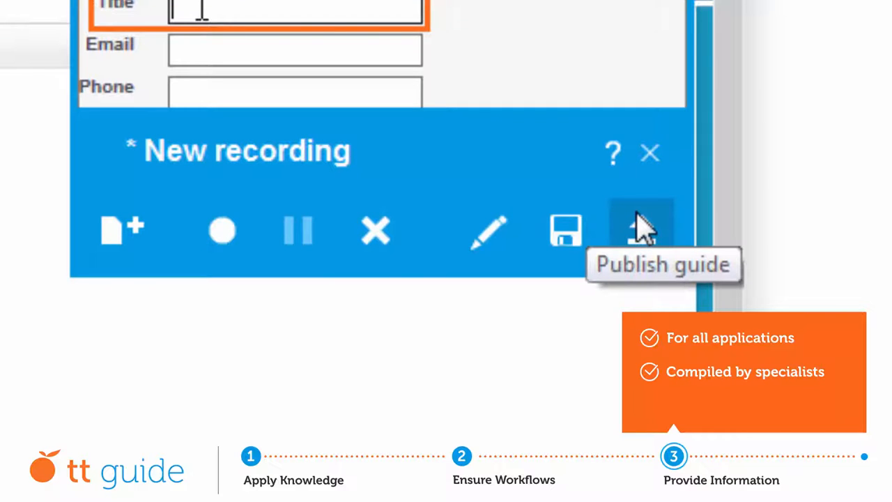